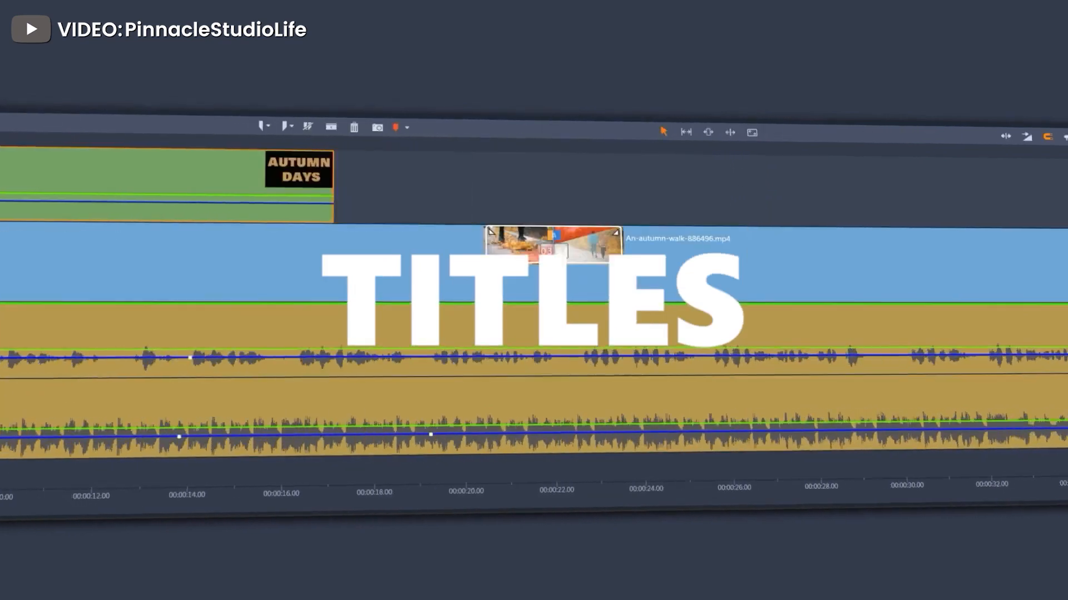
Step: Leave the Color panel and launch MultiCam Capture Lite with a full-screen source over gameplay
double_click(298, 169)
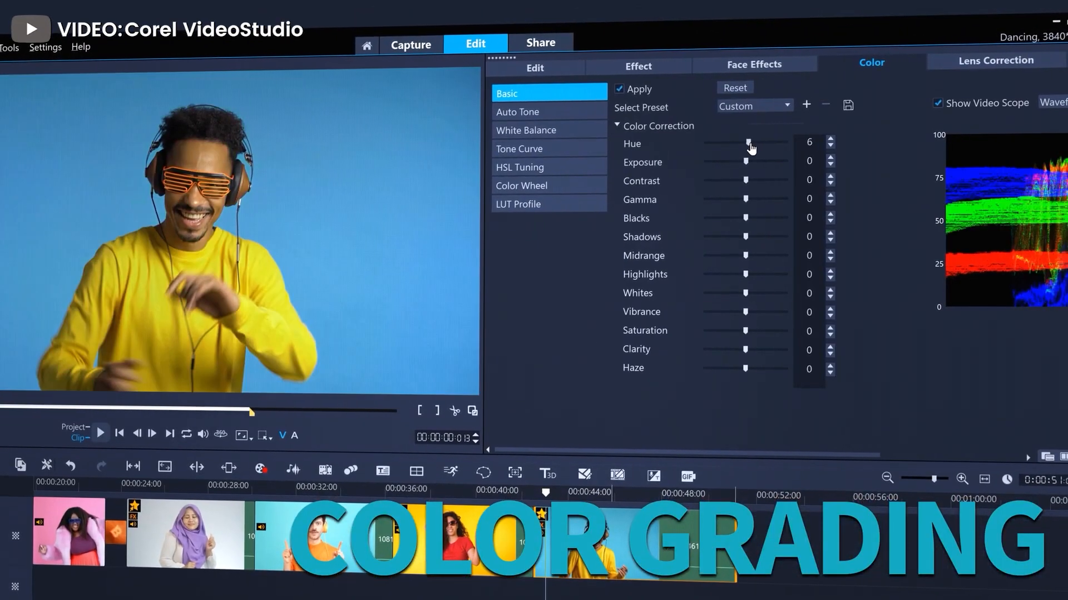
left_click(519, 148)
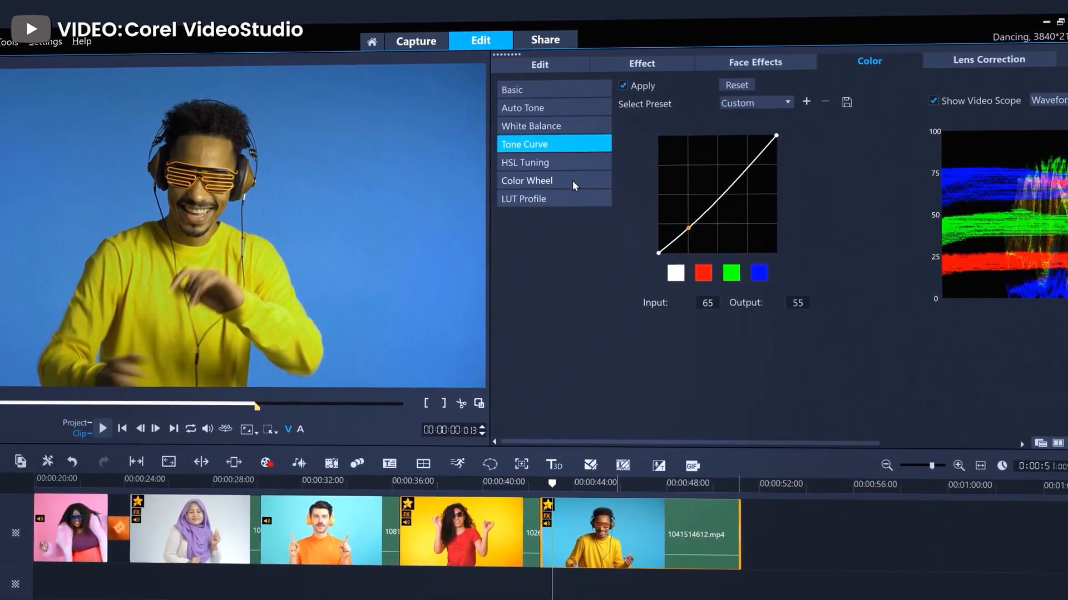
left_click(532, 176)
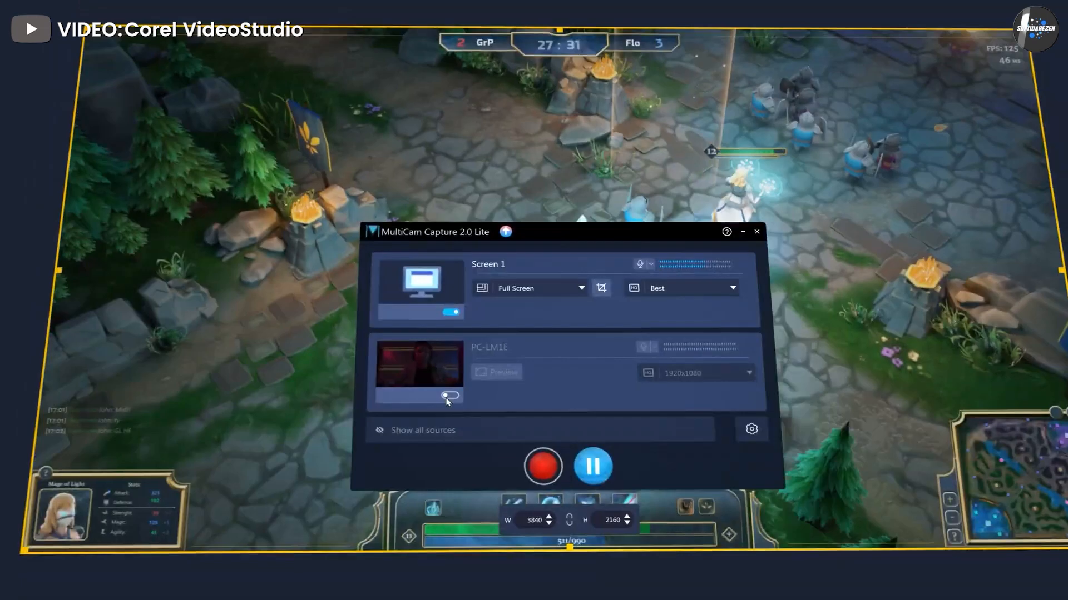
Step: Switch to Share and bring up the YouTube online upload form
left_click(543, 465)
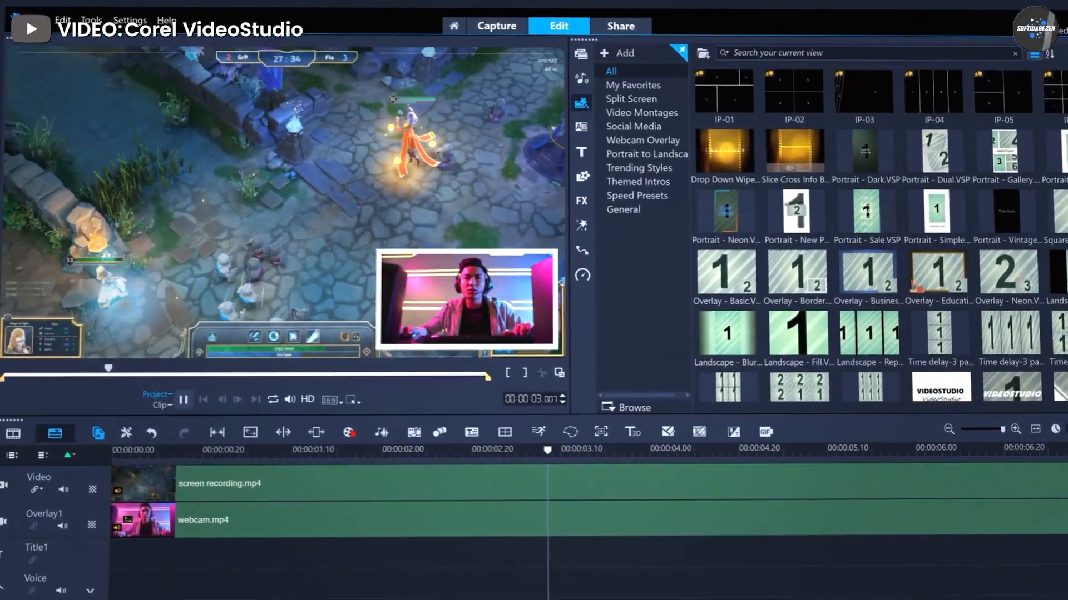
left_click(618, 25)
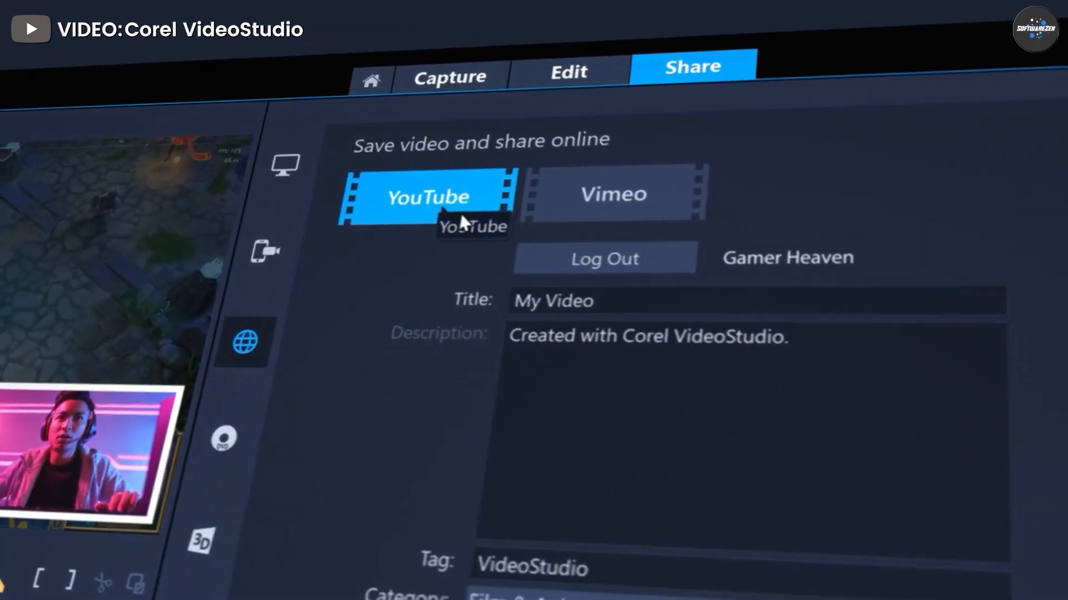